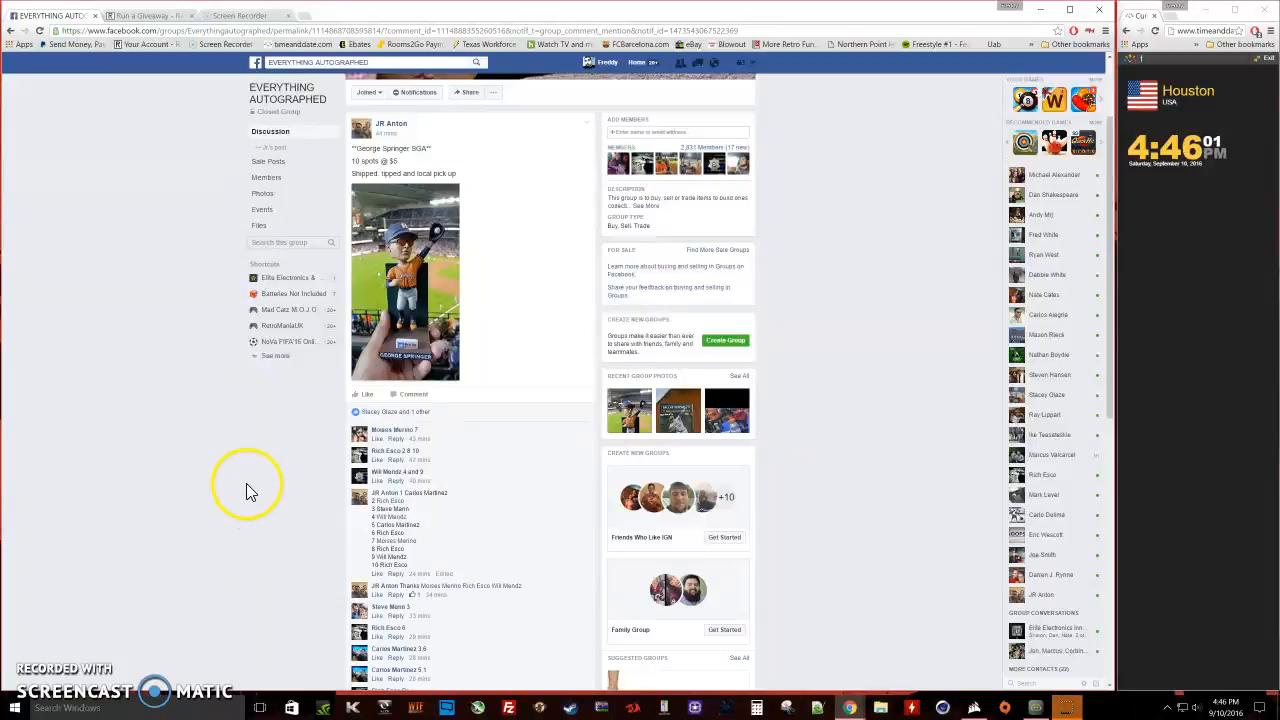
Step: Return to the RANDOM.ORG giveaway page after scrolling the comment thread
scroll("down", 3)
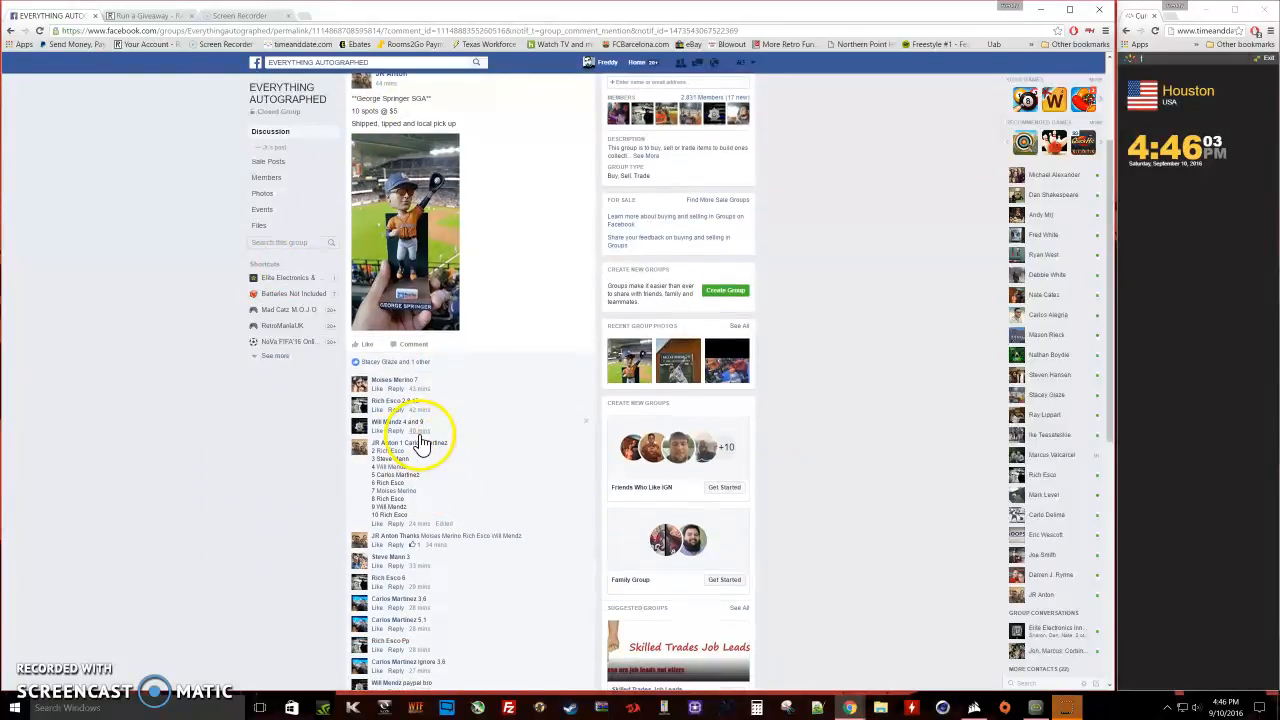
scroll("down", 3)
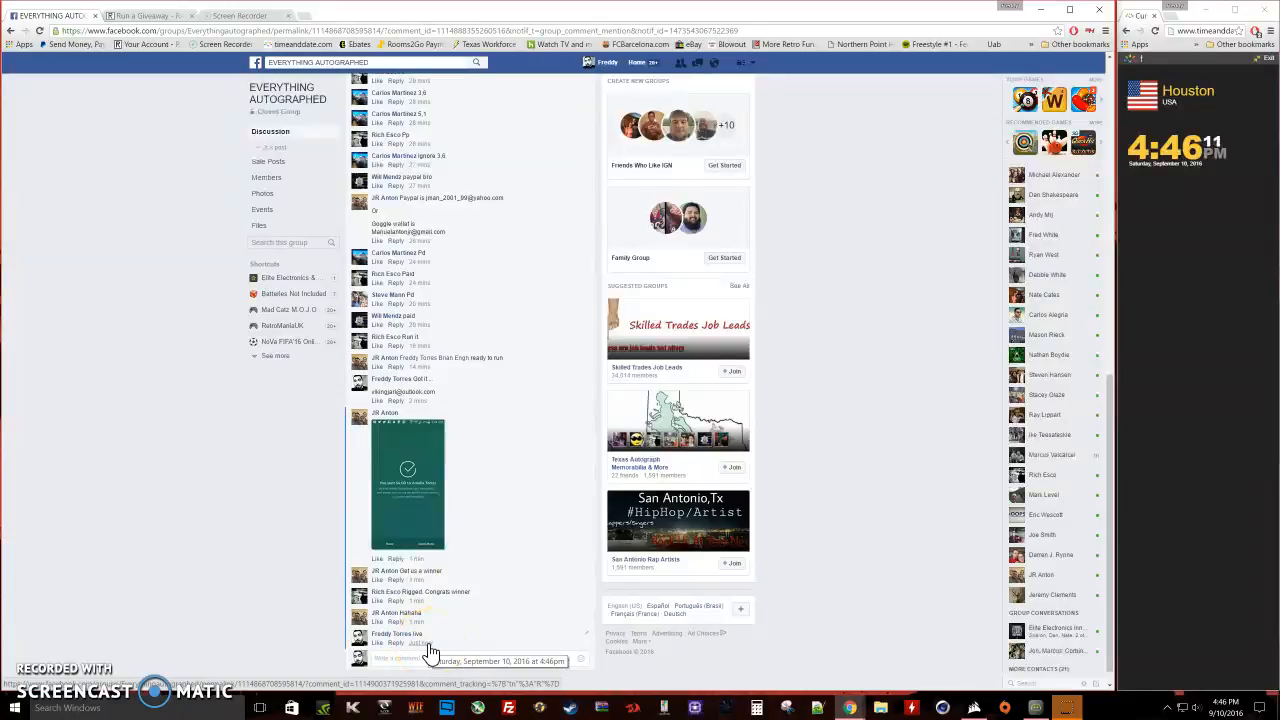
mouse_move(430, 650)
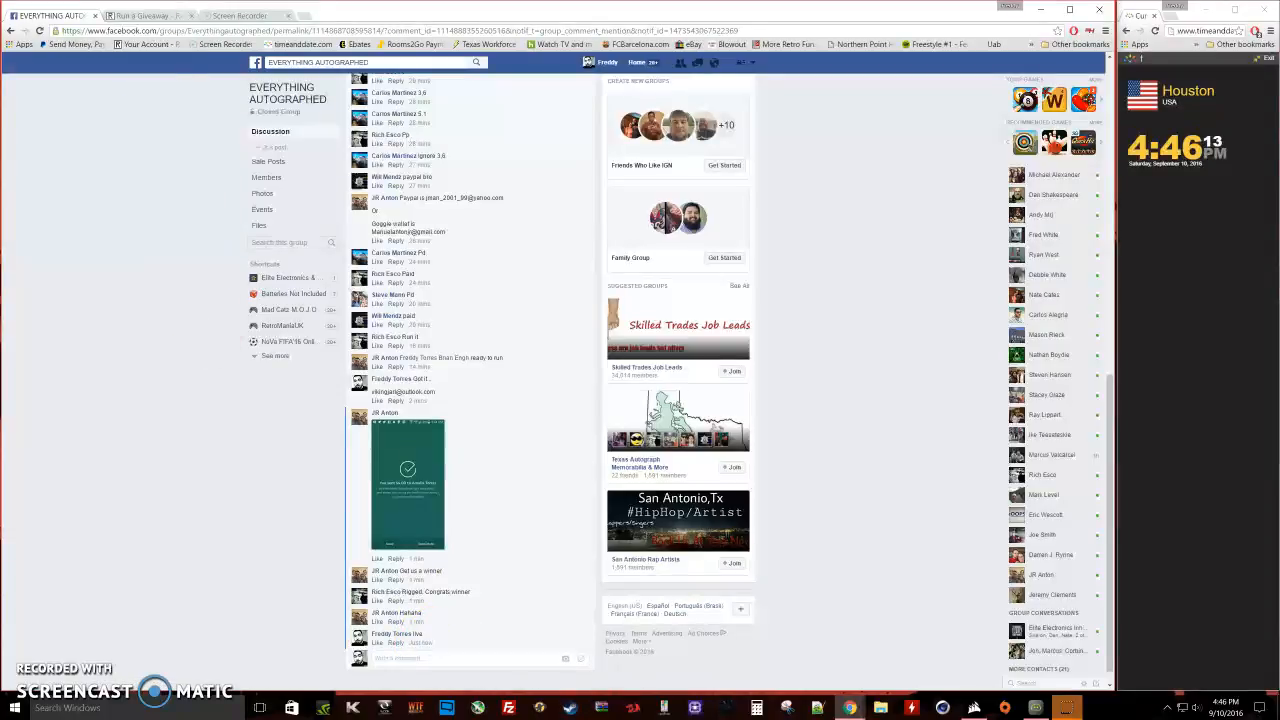
left_click(144, 16)
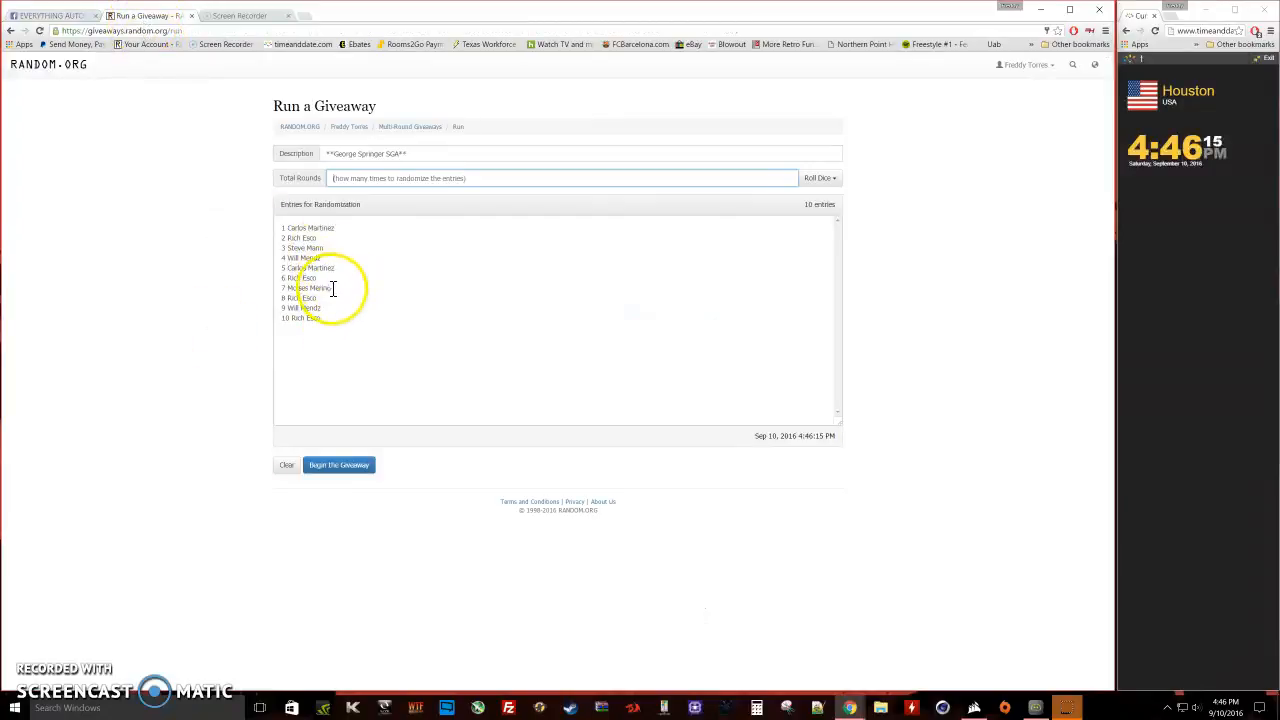
Step: Set Total Rounds from a 2d6 dice roll, accept it, and launch the giveaway
left_click(820, 178)
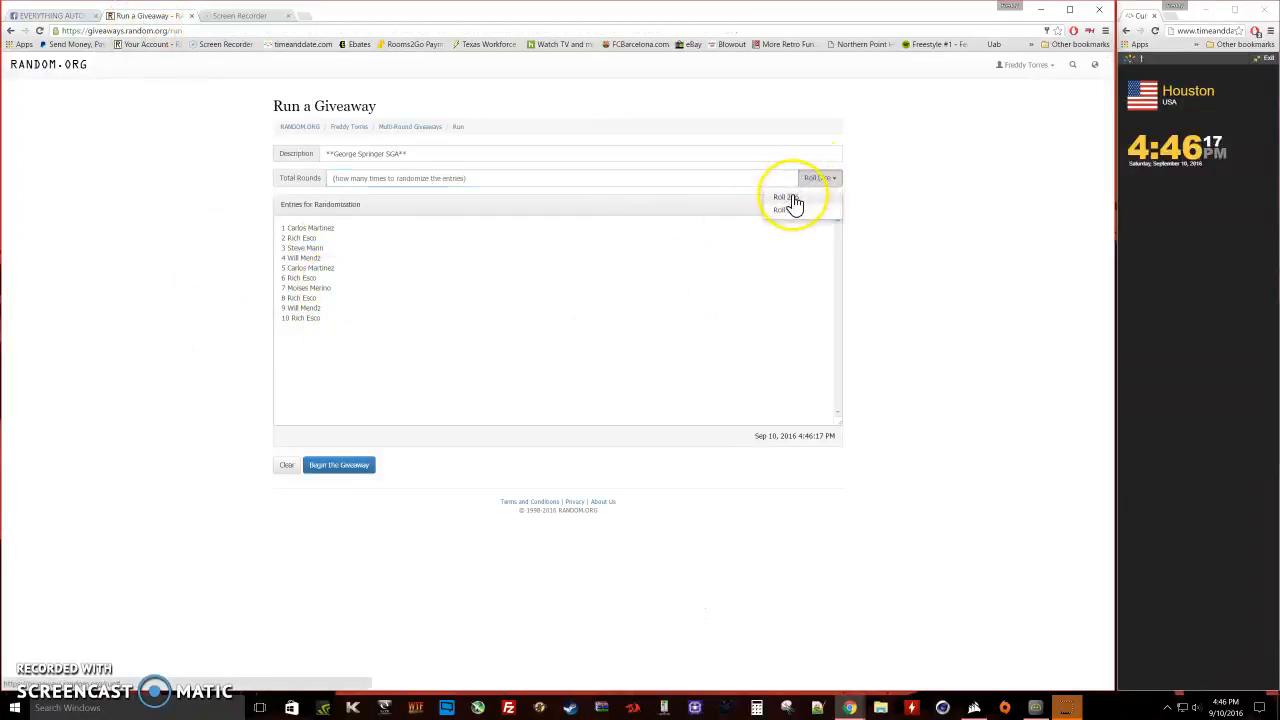
left_click(784, 198)
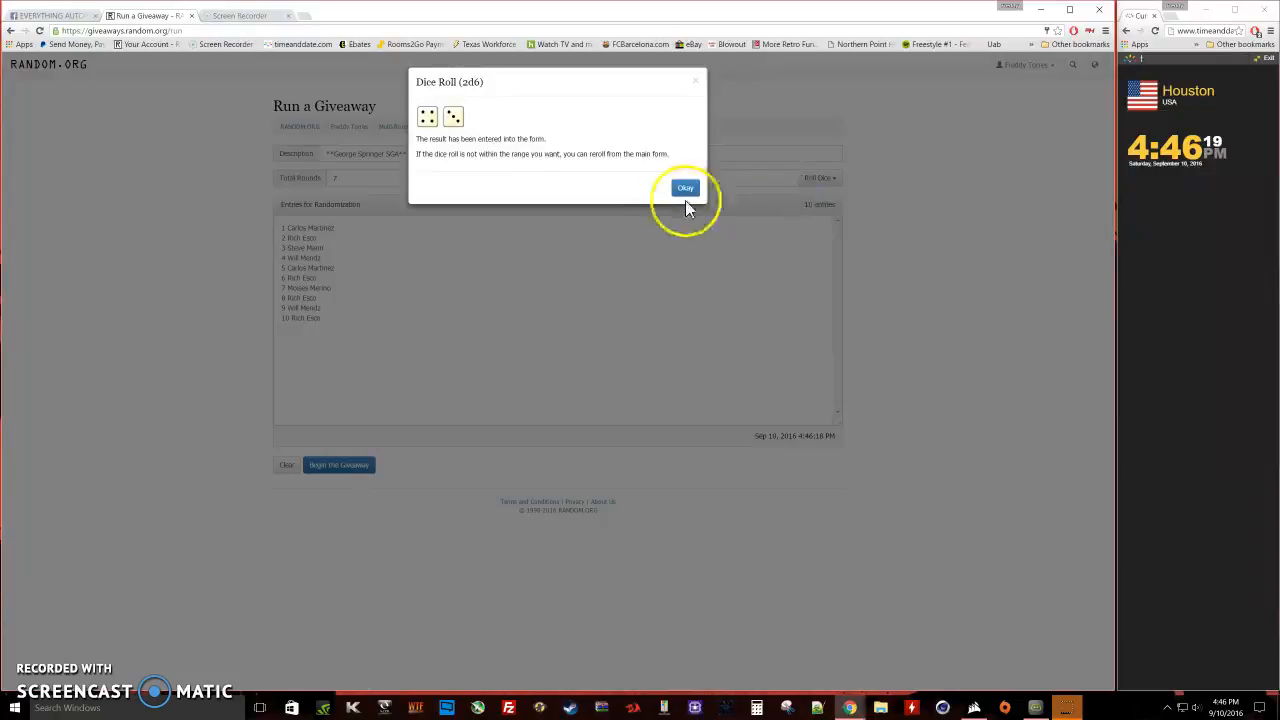
left_click(684, 188)
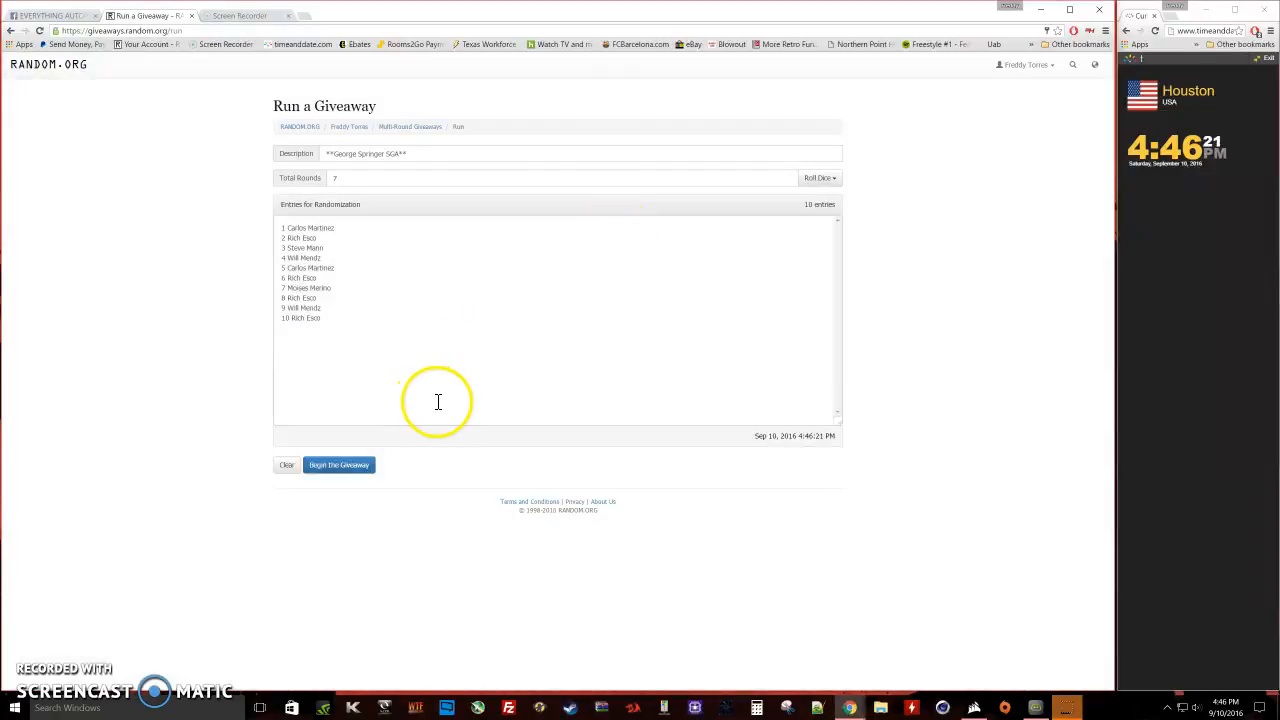
left_click(340, 464)
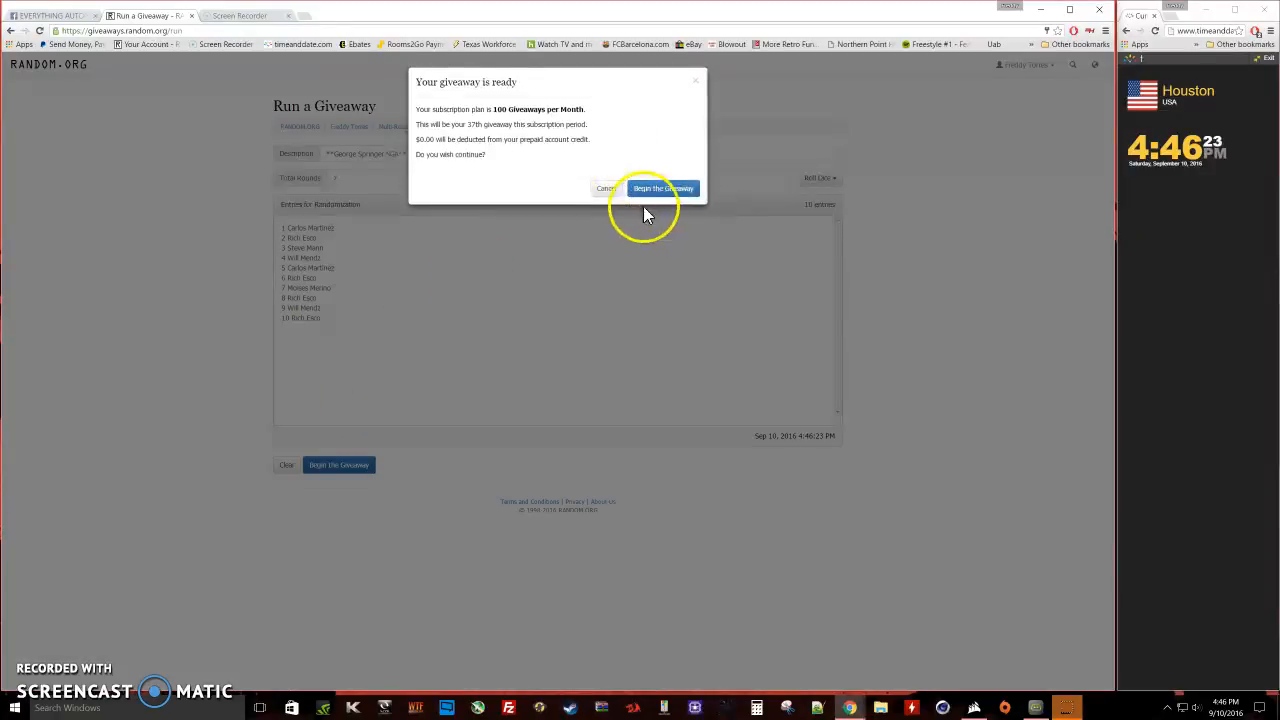
Step: Confirm the giveaway start and run the shuffle rounds through to the final round
left_click(664, 188)
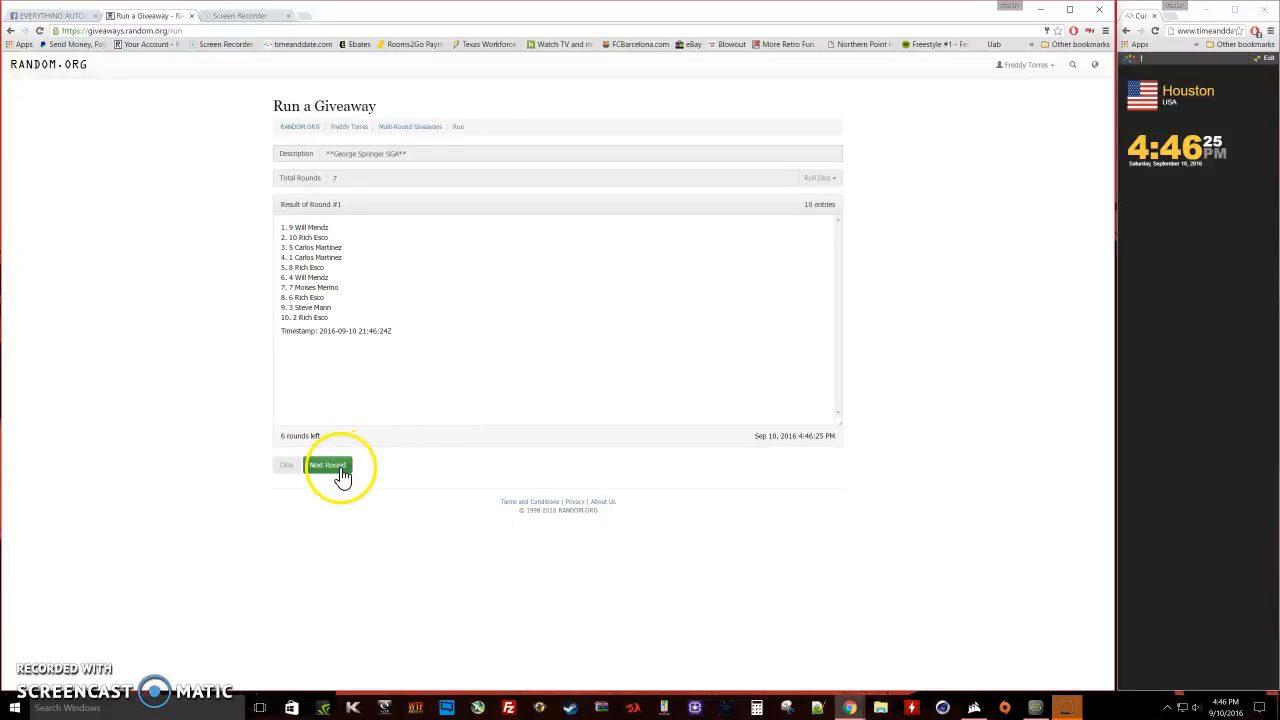
left_click(328, 464)
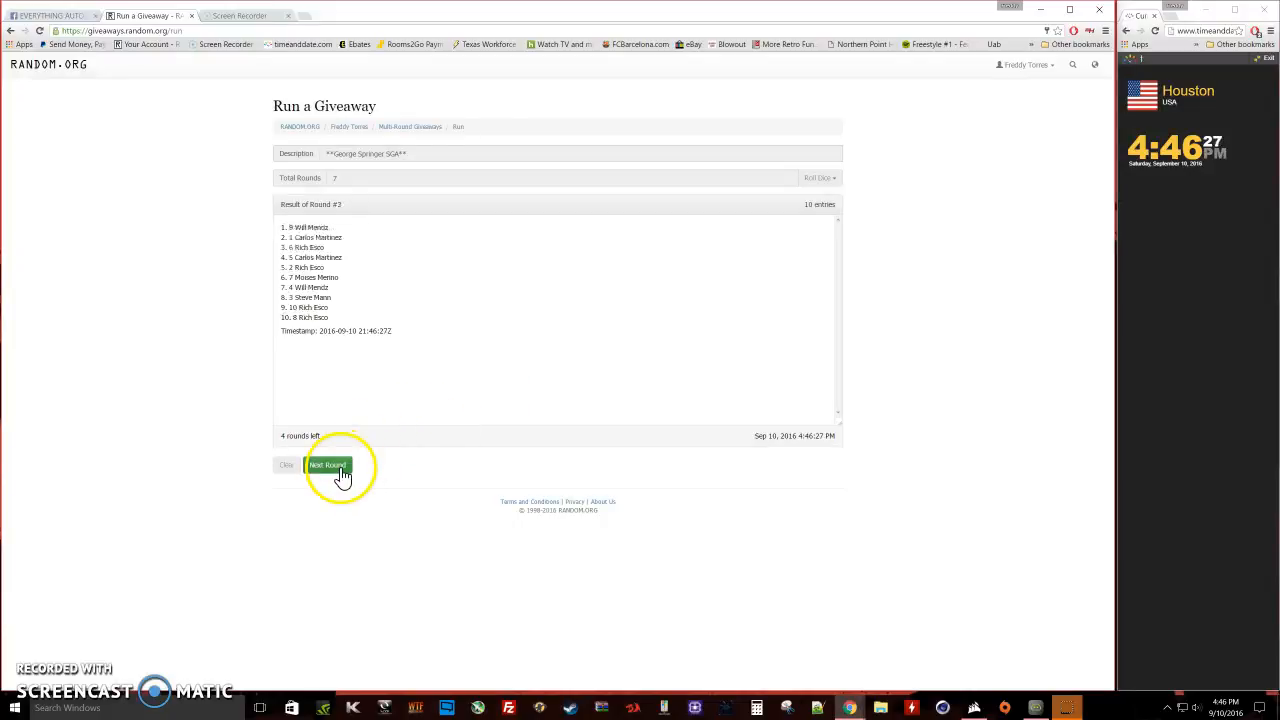
left_click(328, 464)
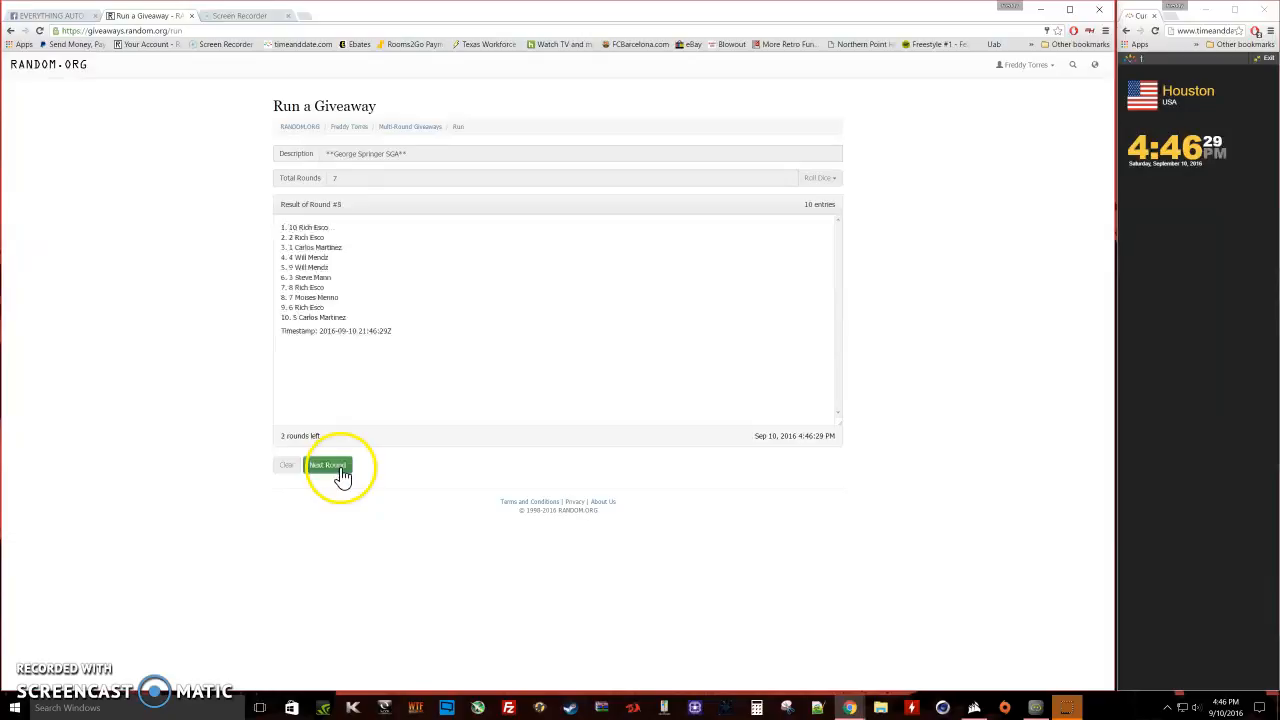
left_click(328, 464)
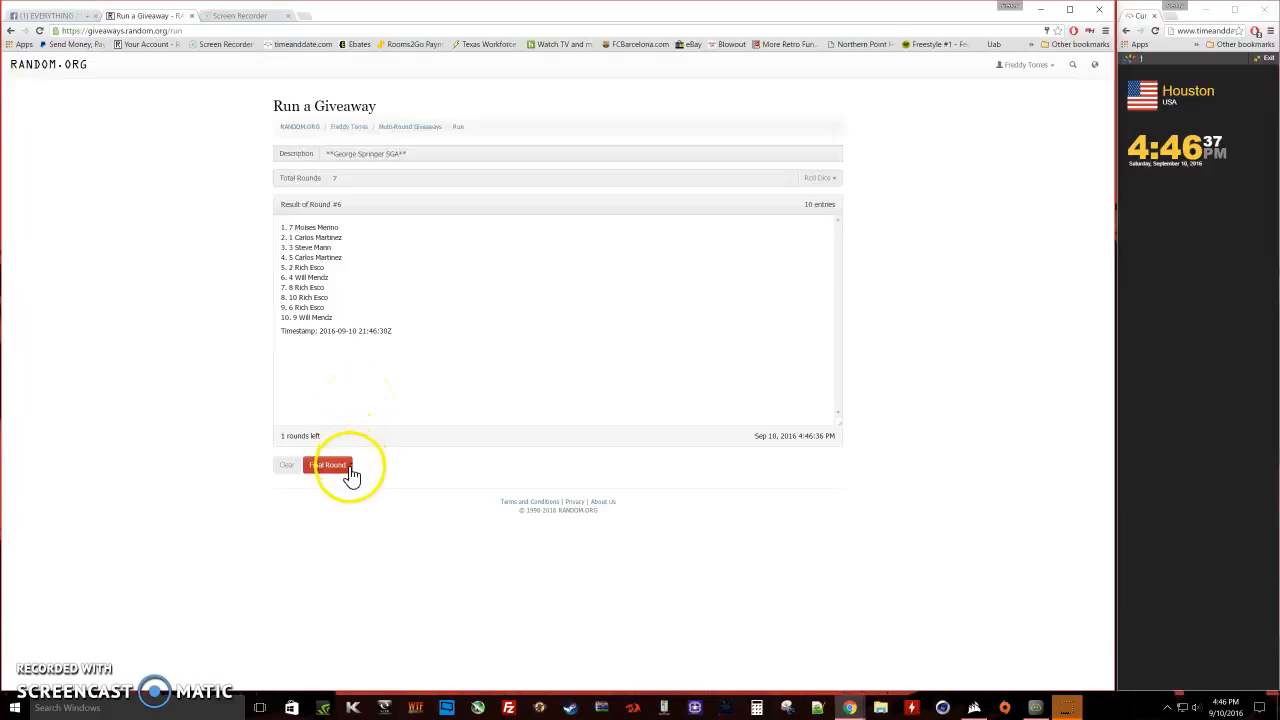
left_click(328, 464)
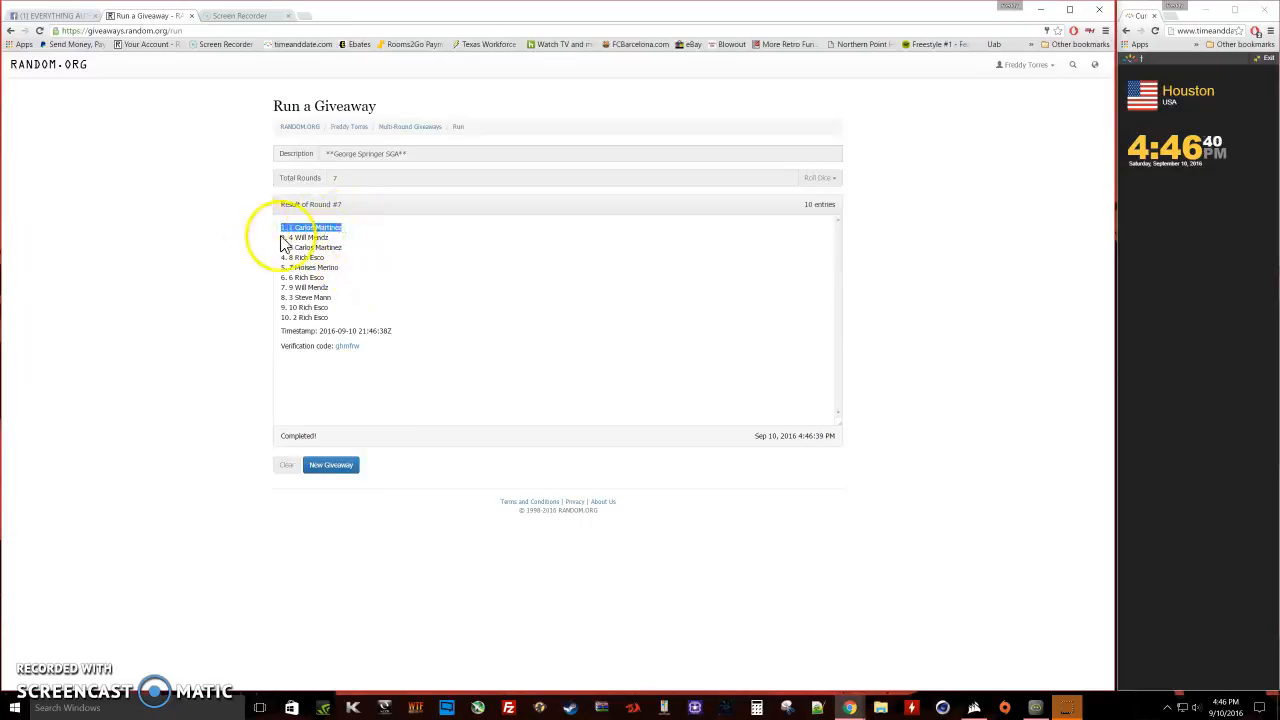
mouse_move(556, 388)
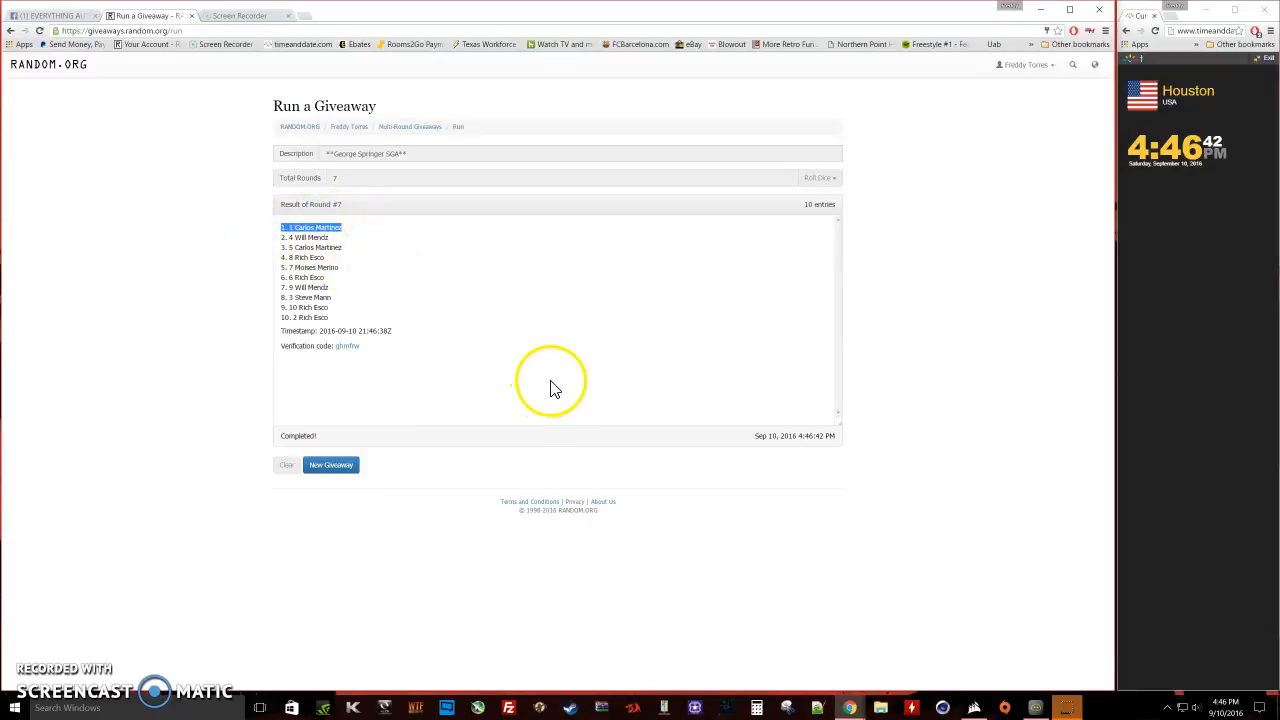
mouse_move(808, 448)
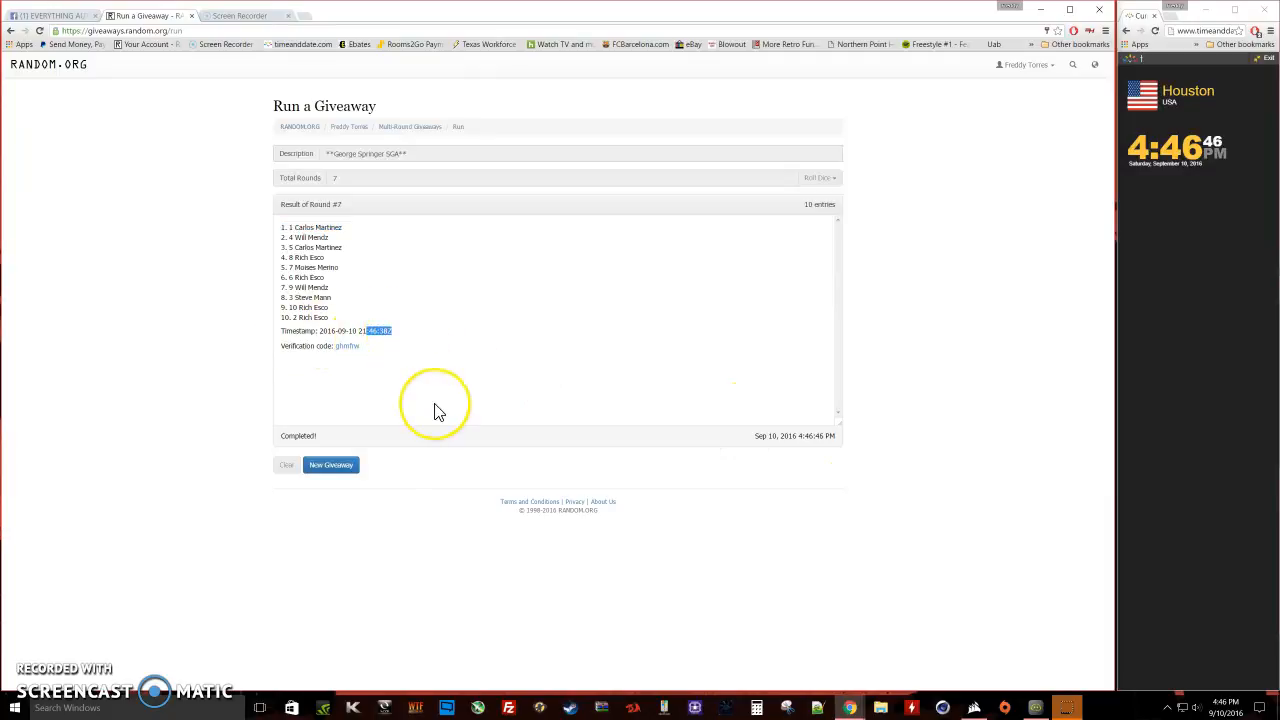
mouse_move(360, 374)
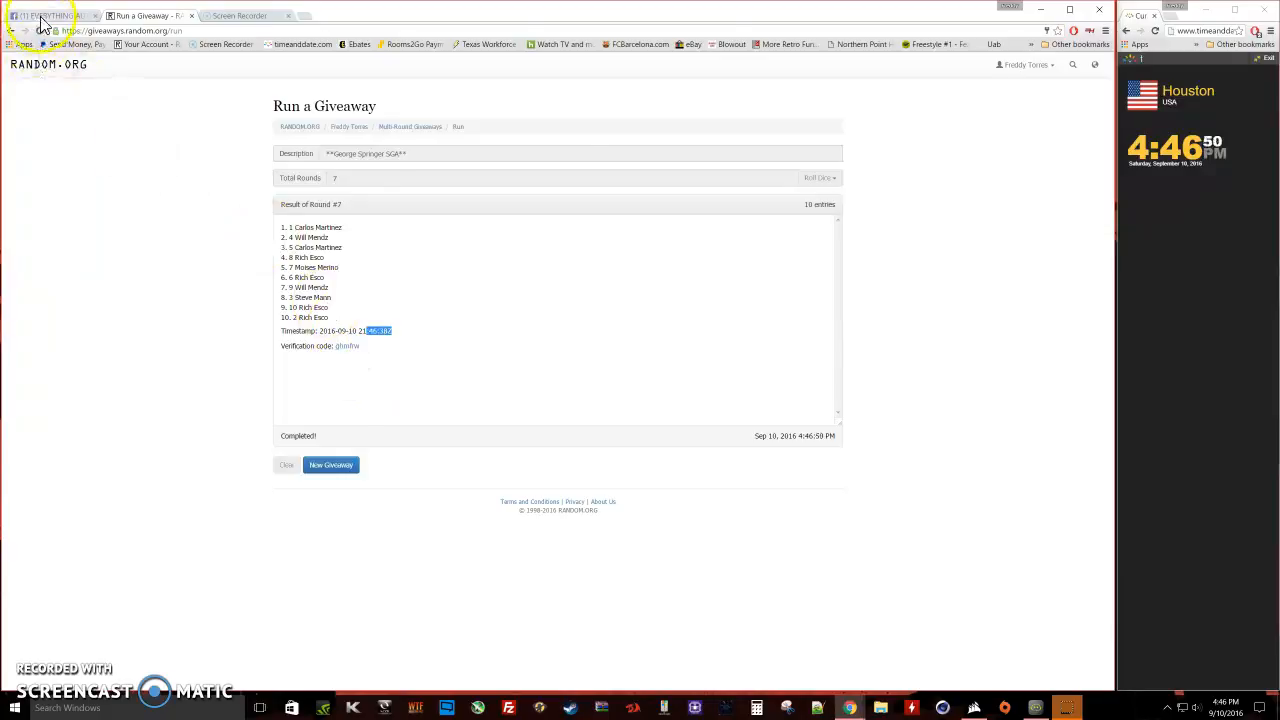
Step: Return to the Facebook group post with the giveaway results complete
left_click(50, 16)
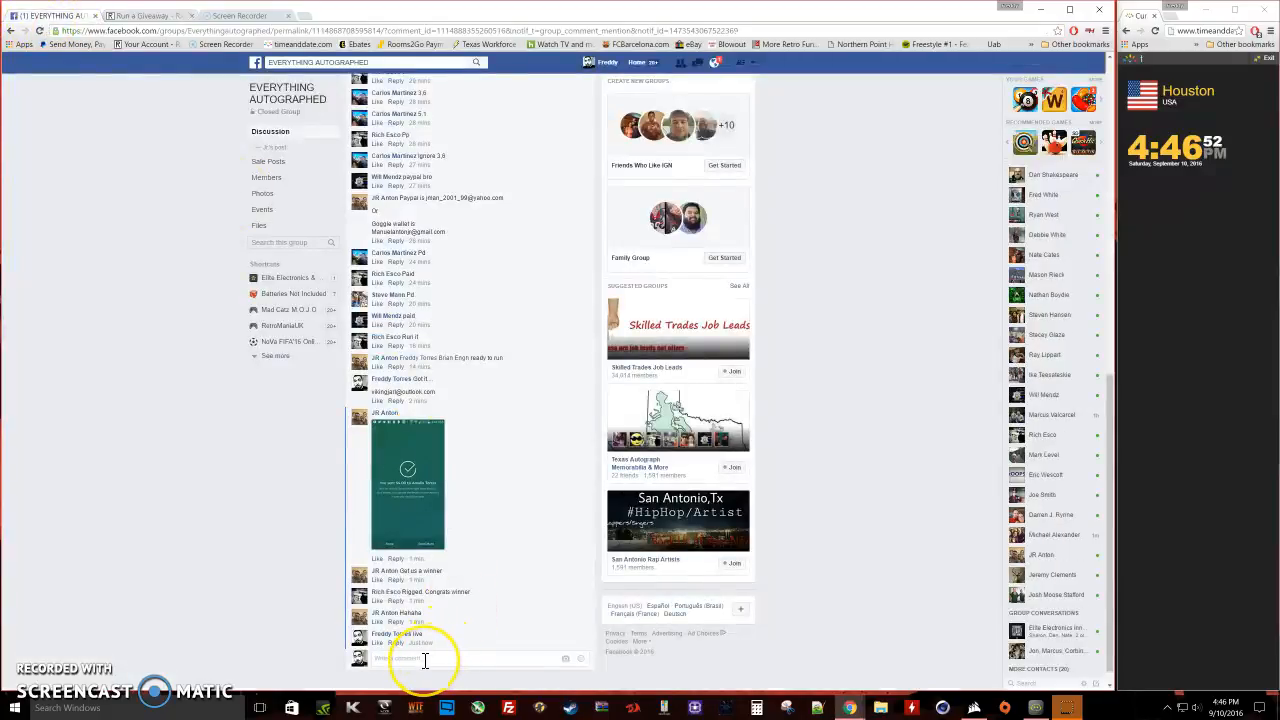